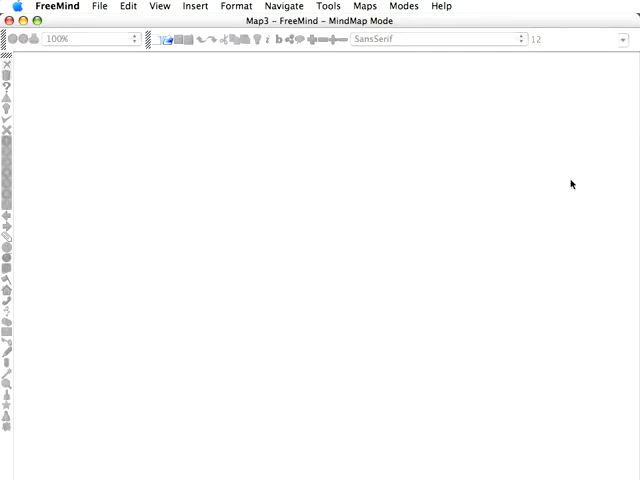
pyautogui.moveTo(192, 120)
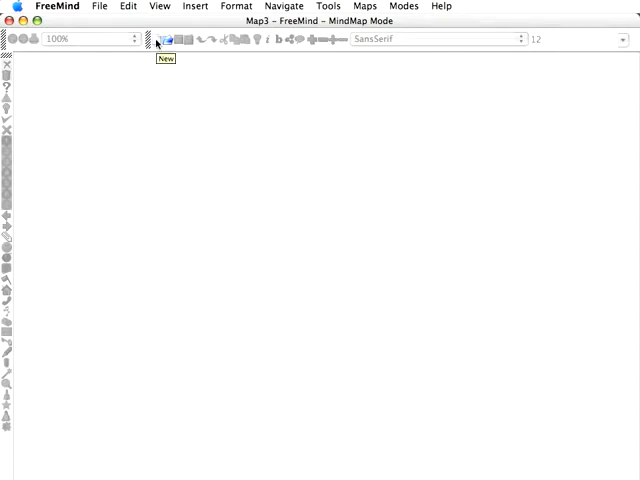
# Step: Create a new blank mind map (Map4) with a default root node
pyautogui.click(164, 40)
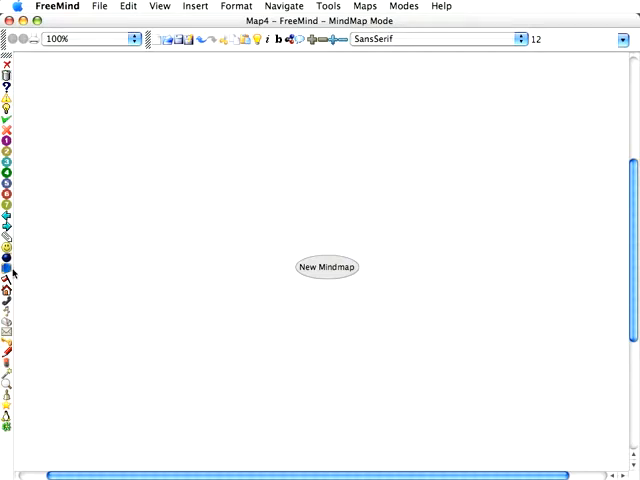
pyautogui.moveTo(212, 268)
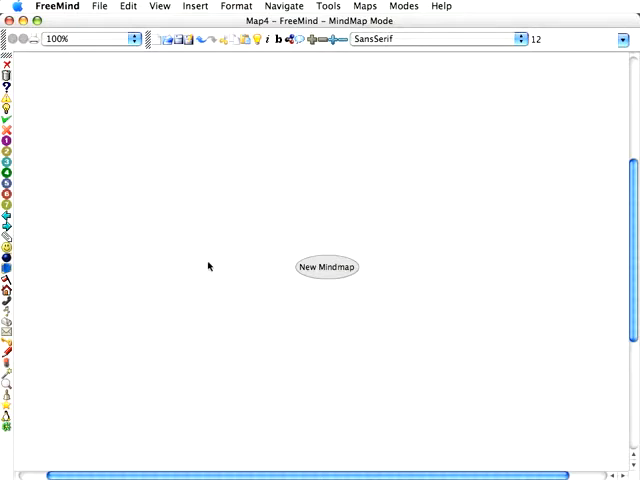
pyautogui.moveTo(94, 230)
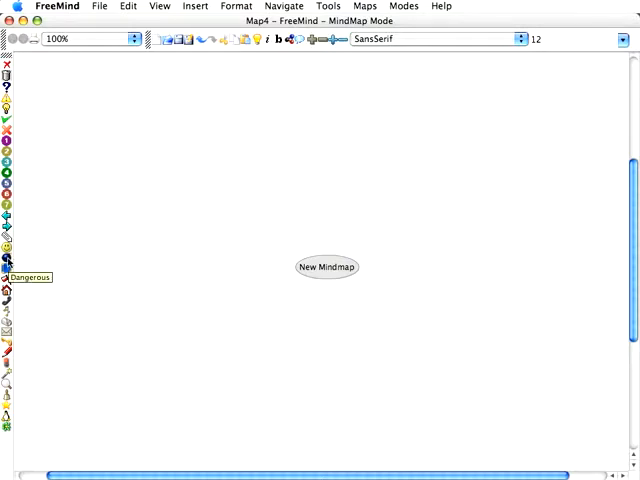
pyautogui.moveTo(144, 142)
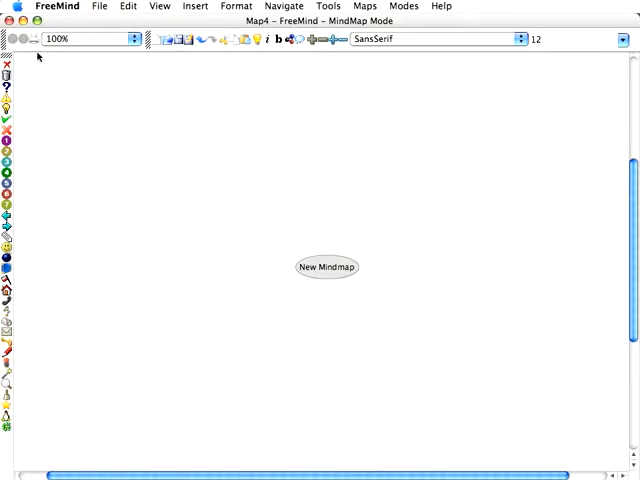
pyautogui.moveTo(196, 80)
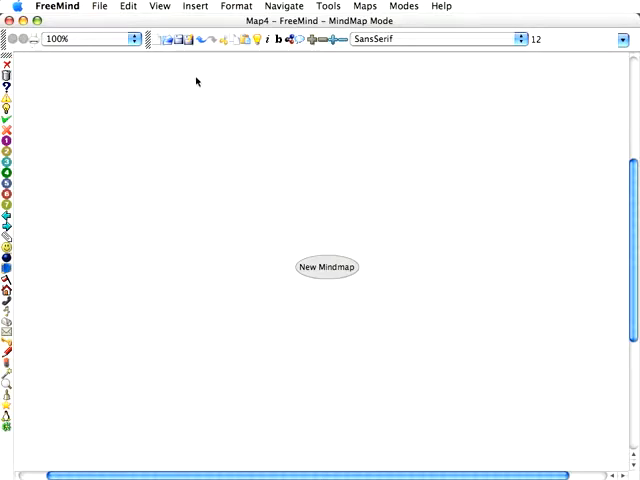
pyautogui.moveTo(300, 96)
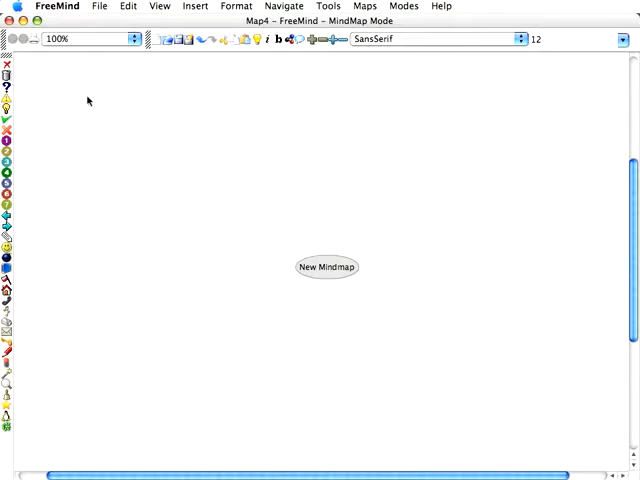
pyautogui.moveTo(602, 100)
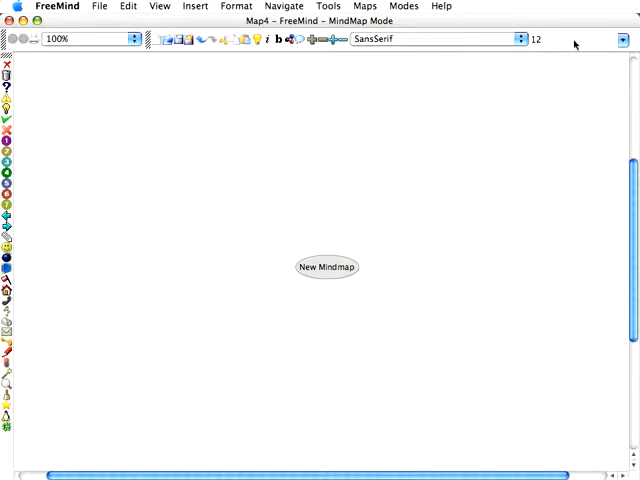
pyautogui.moveTo(364, 188)
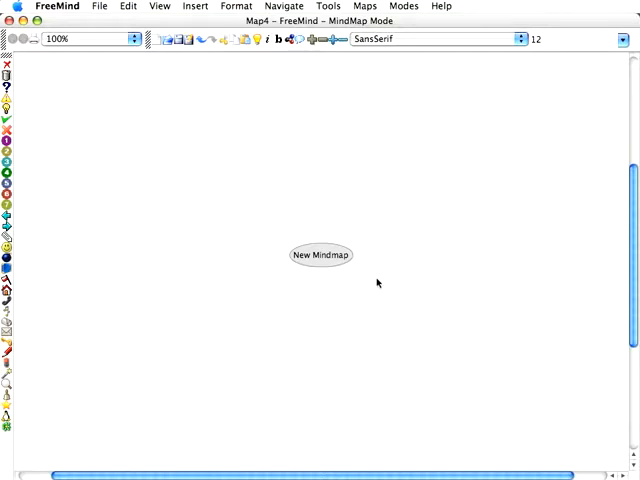
pyautogui.moveTo(322, 264)
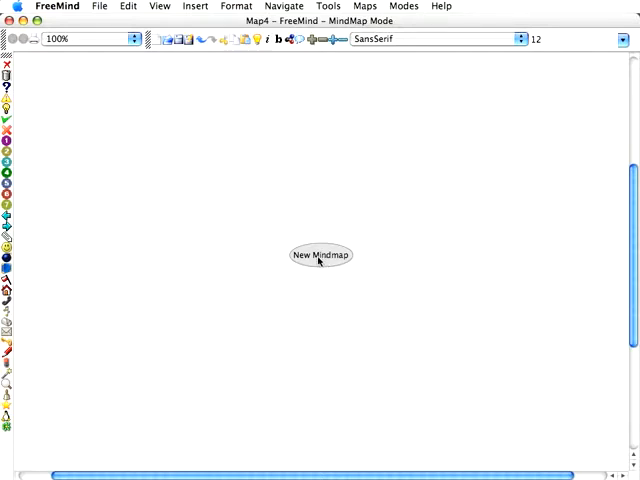
# Step: Rename the root node to 'Final Group Project'
pyautogui.doubleClick(320, 254)
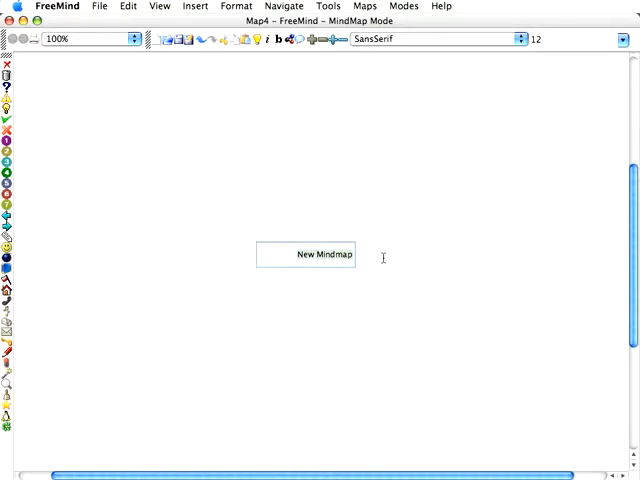
pyautogui.write('Final')
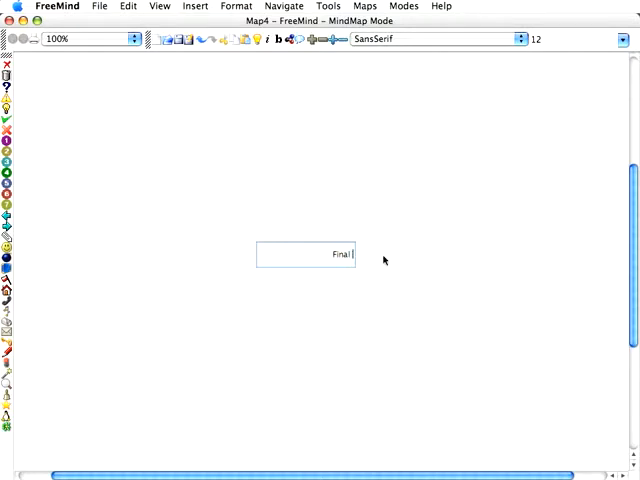
pyautogui.write('Group Project')
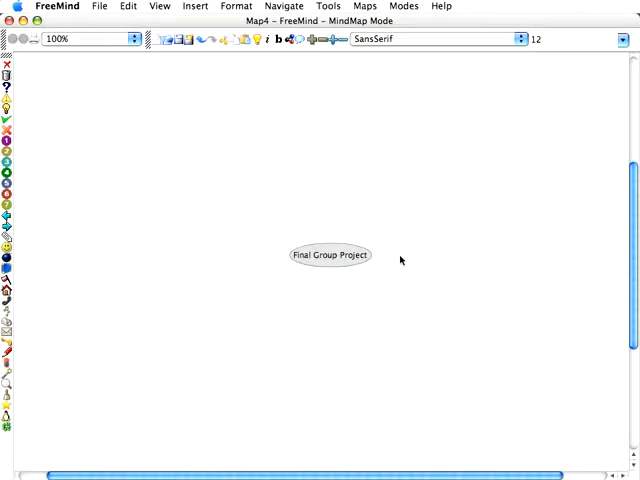
pyautogui.moveTo(388, 156)
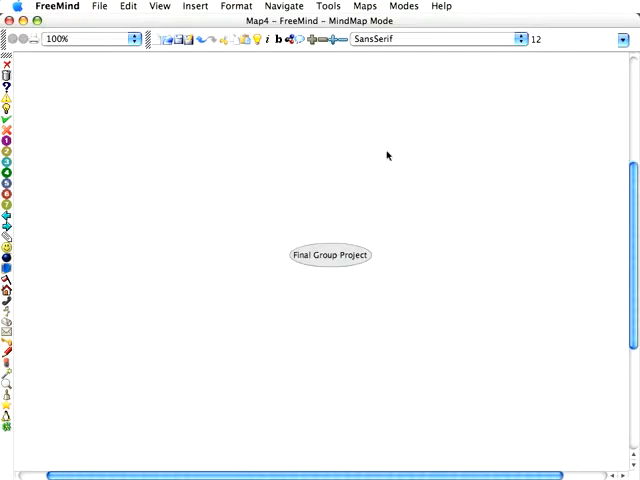
pyautogui.moveTo(436, 204)
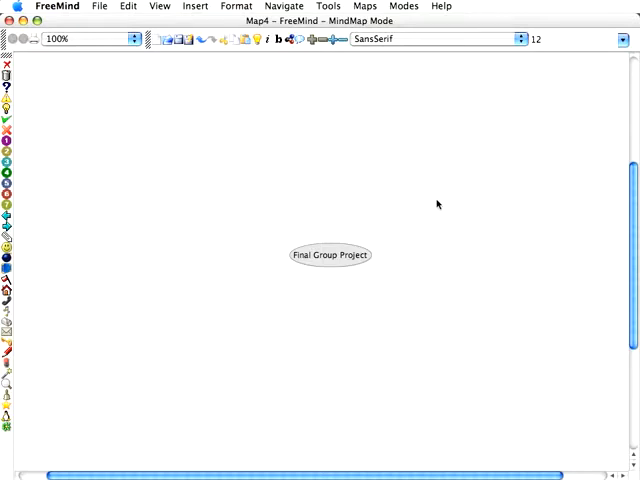
pyautogui.moveTo(340, 180)
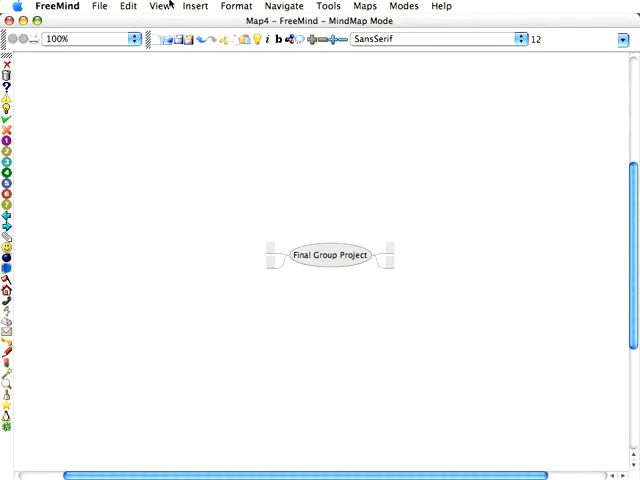
# Step: Give the nodes the Bubble style via the Format menu
pyautogui.click(236, 6)
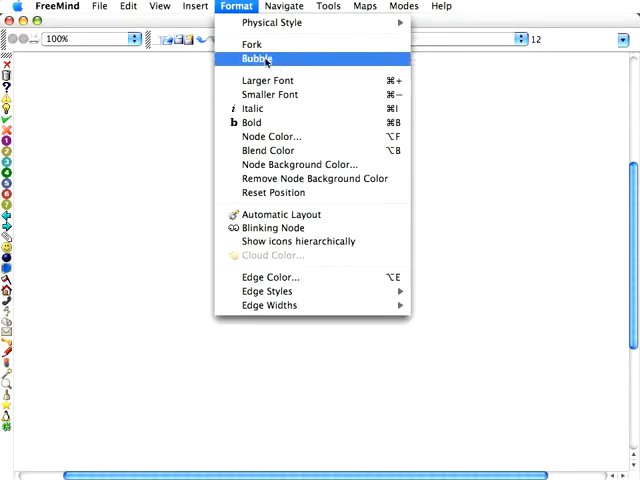
pyautogui.click(260, 60)
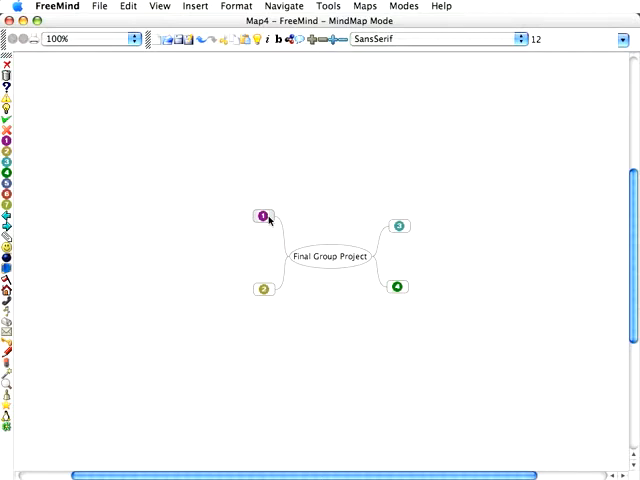
# Step: Name the left branches Games, Food, Movies and Playstation
pyautogui.doubleClick(260, 216)
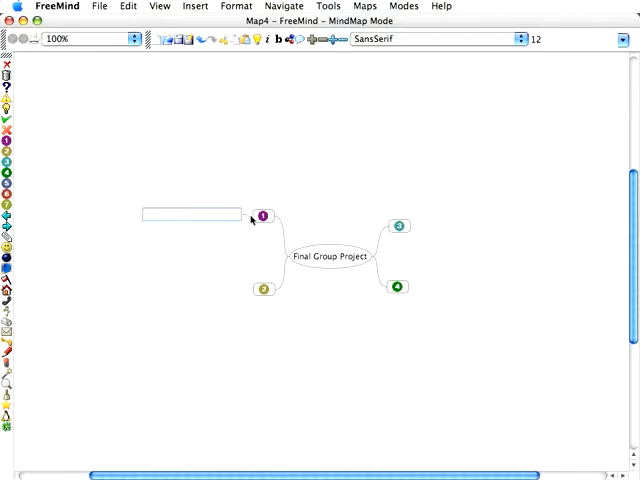
pyautogui.write('Games')
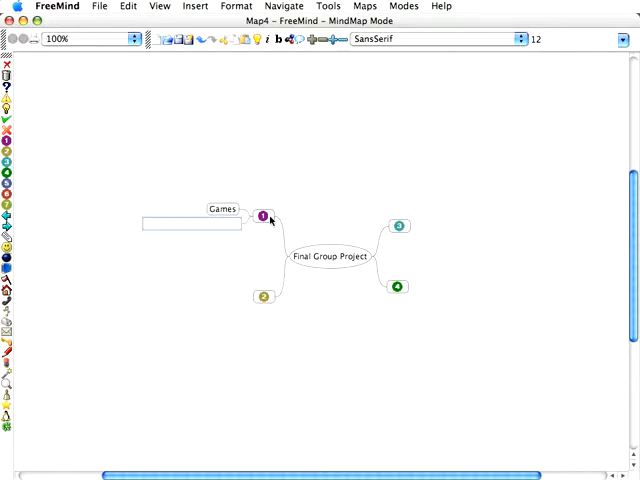
pyautogui.write('Food')
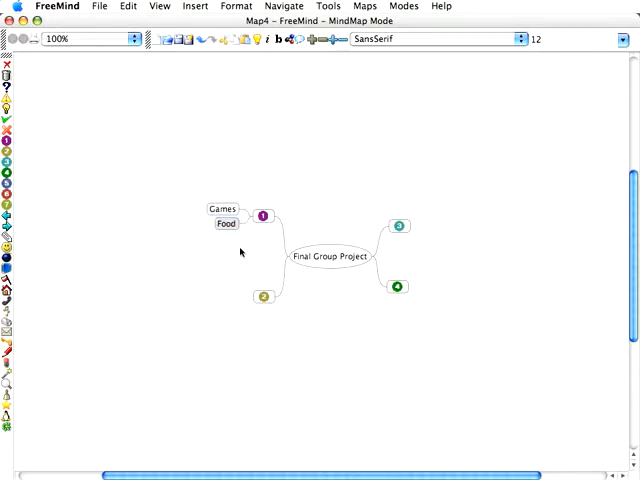
pyautogui.click(264, 298)
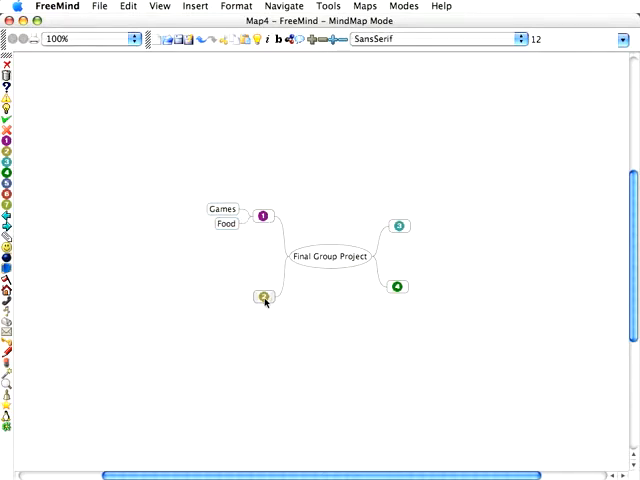
pyautogui.doubleClick(262, 296)
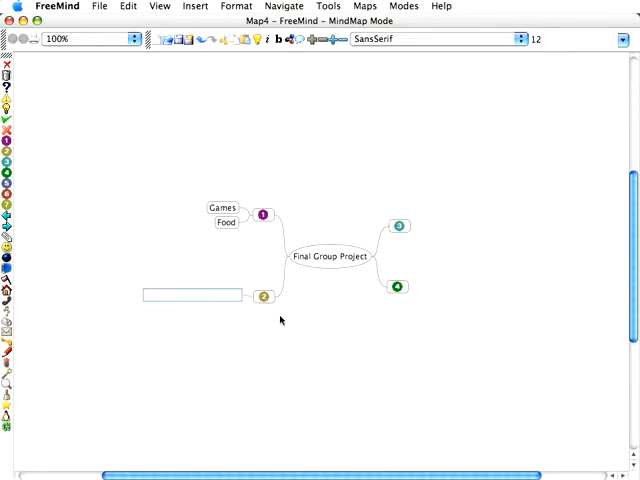
pyautogui.write('Movies')
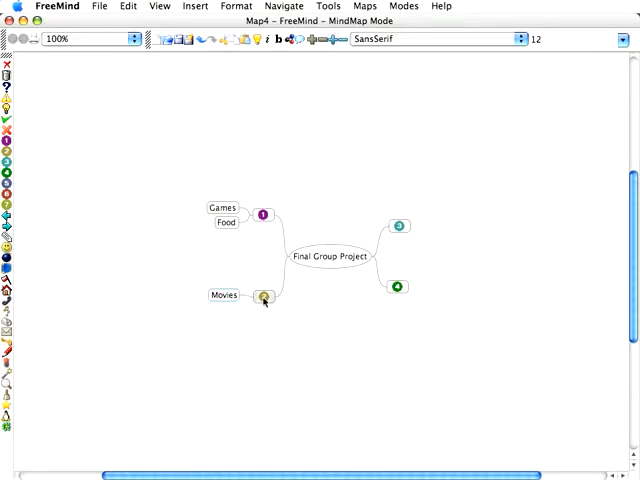
pyautogui.write('Playstation')
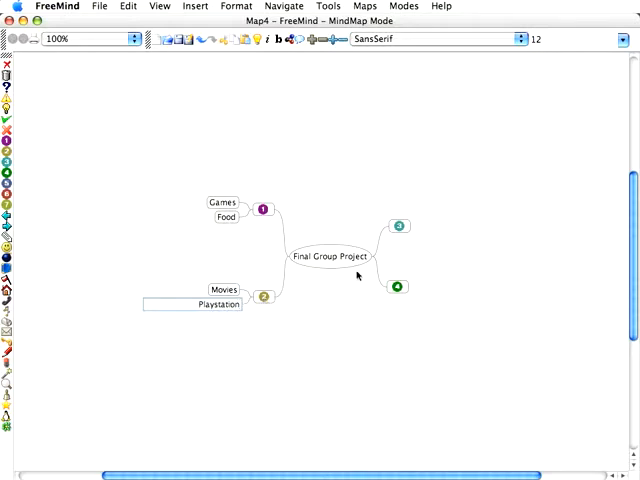
# Step: Add right-branch items Crossbow, Wiffle ball bat, Dictionary, Blank DVDs and Establishing World Peace
pyautogui.click(398, 224)
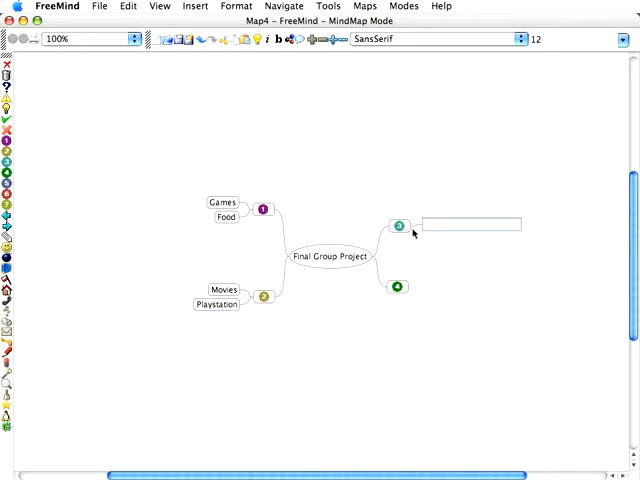
pyautogui.write('Crossbow')
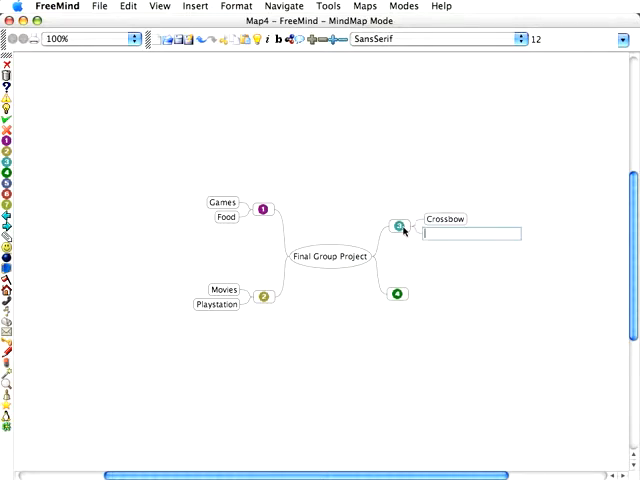
pyautogui.write('Wiffle')
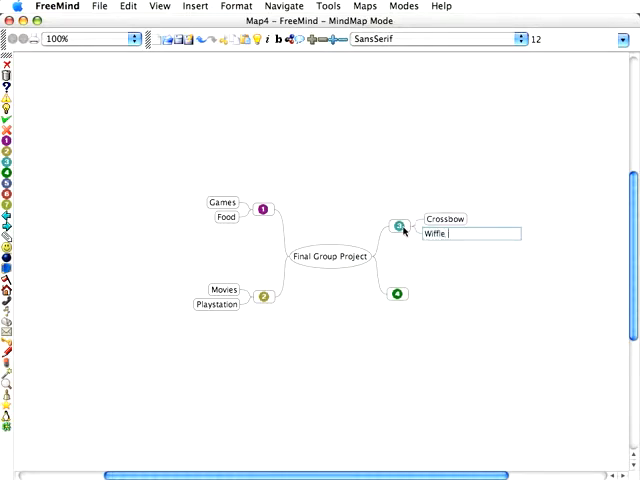
pyautogui.write('ball bat')
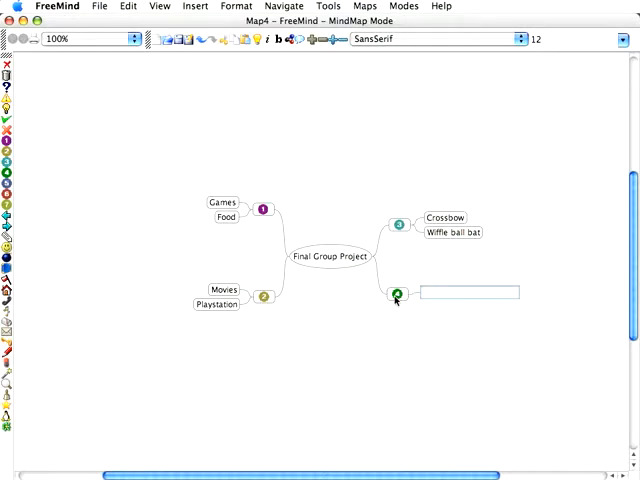
pyautogui.write('Dal')
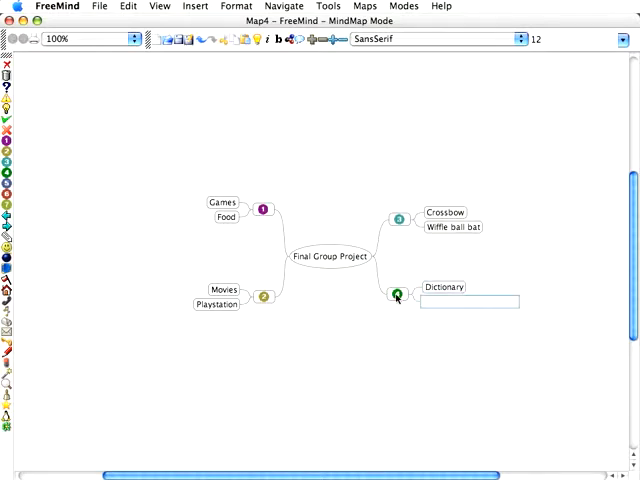
pyautogui.write('Blank DVDs')
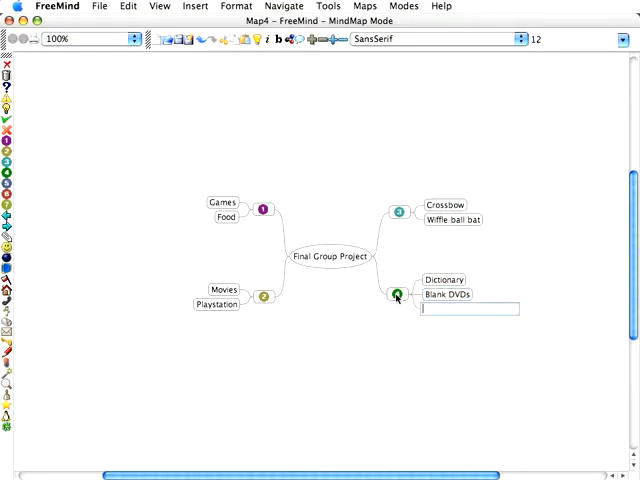
pyautogui.write('Establishing World Peace')
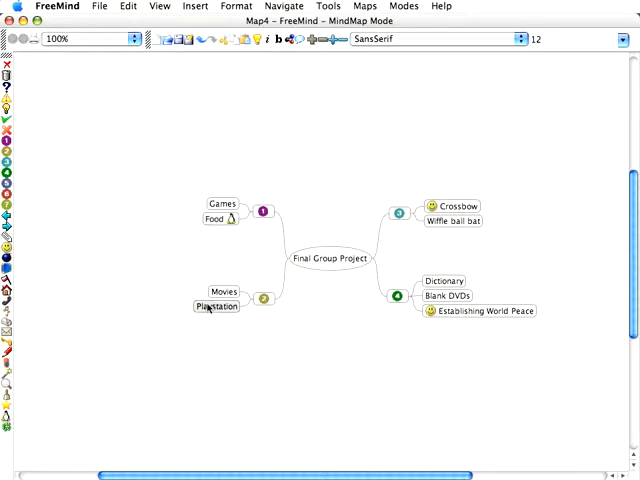
pyautogui.moveTo(36, 300)
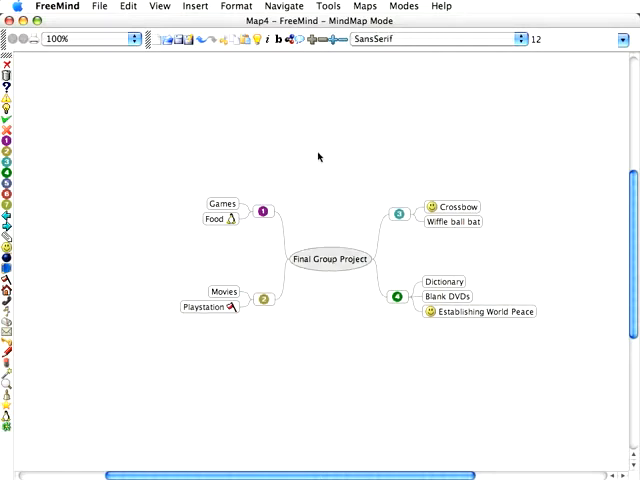
pyautogui.moveTo(256, 128)
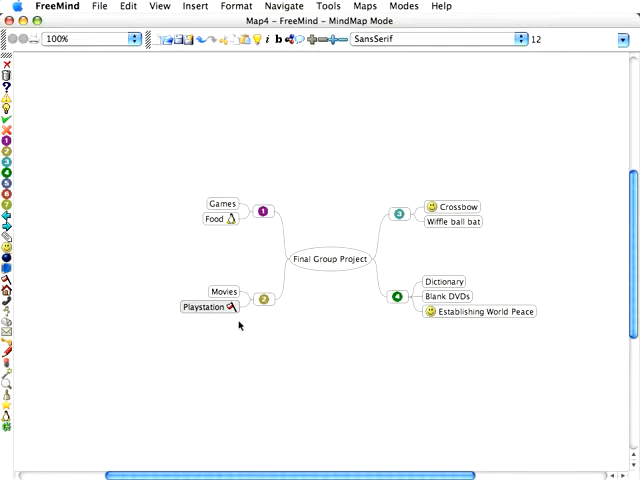
pyautogui.moveTo(336, 296)
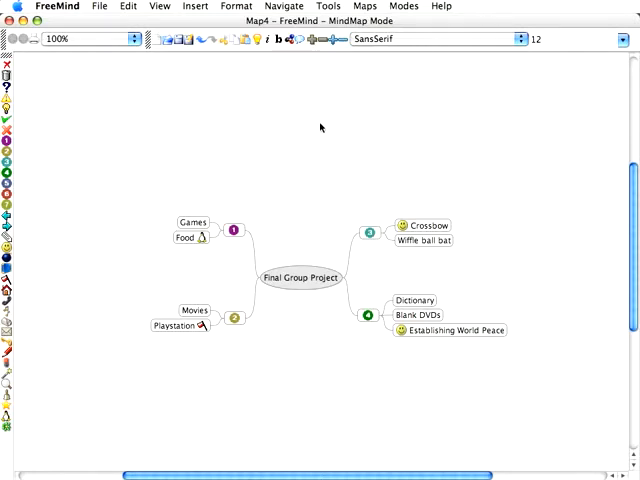
pyautogui.click(422, 224)
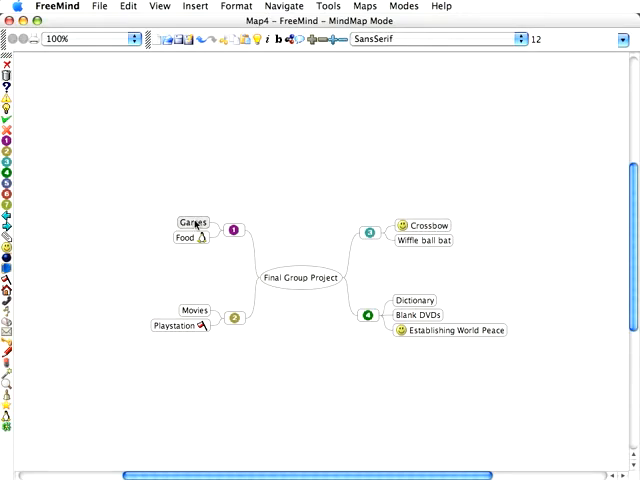
pyautogui.click(196, 6)
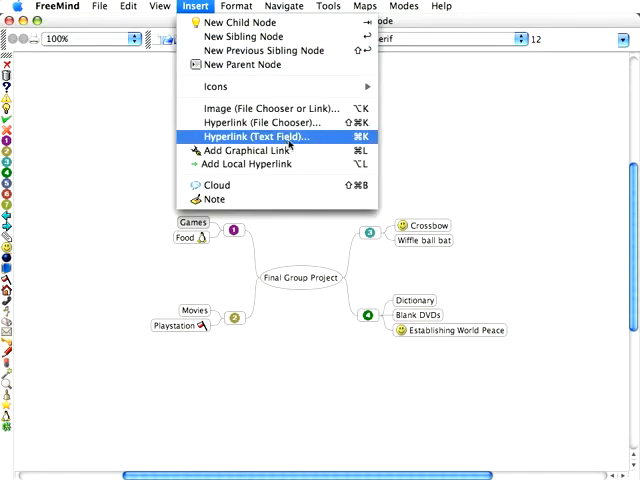
pyautogui.moveTo(262, 108)
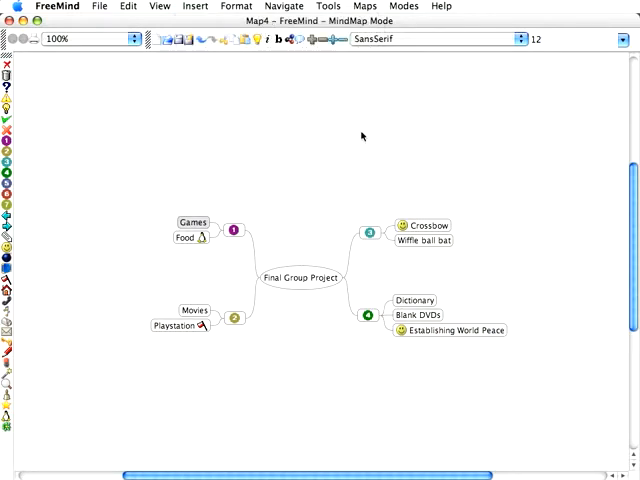
# Step: Select the Final Group Project root to spread its branches farther apart
pyautogui.click(308, 278)
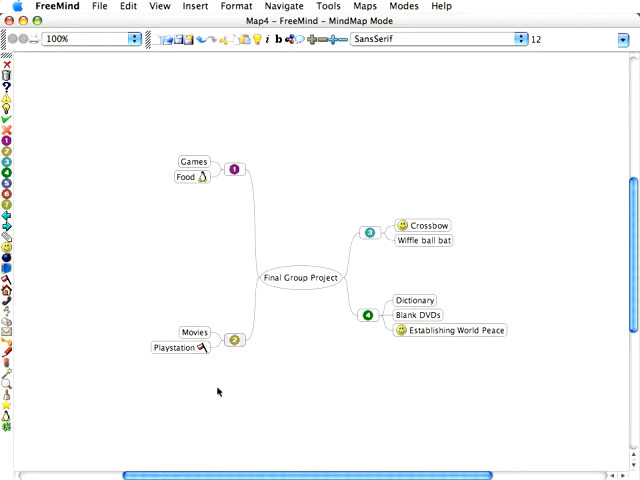
pyautogui.click(296, 276)
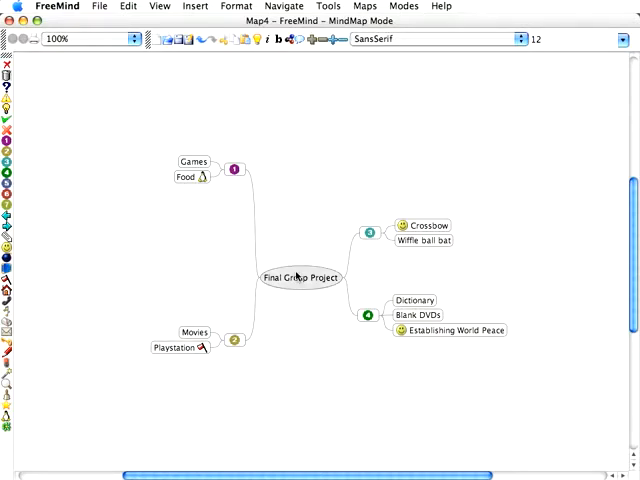
pyautogui.moveTo(280, 308)
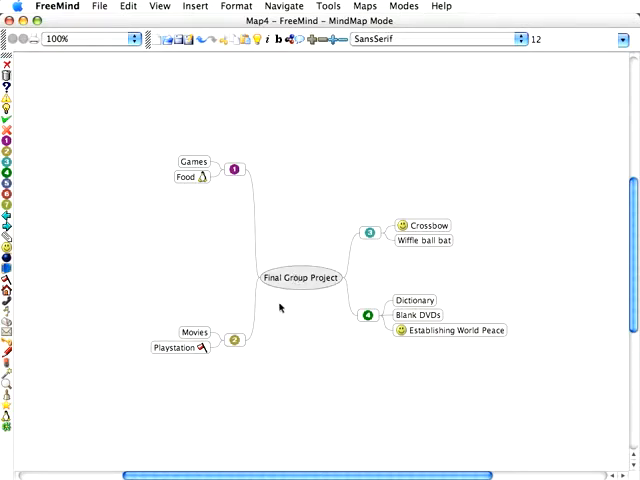
pyautogui.moveTo(288, 332)
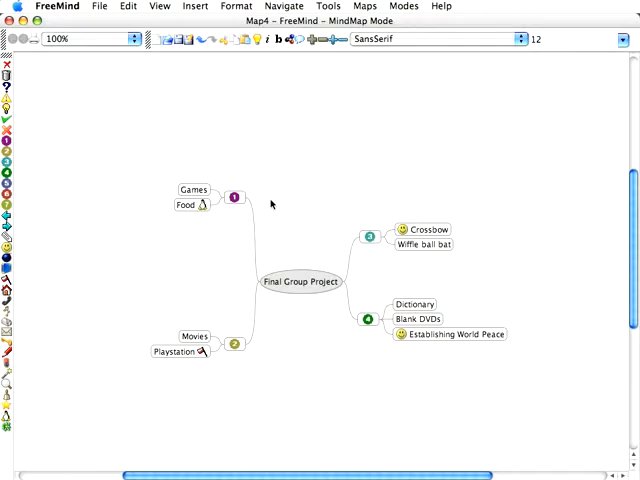
pyautogui.moveTo(300, 204)
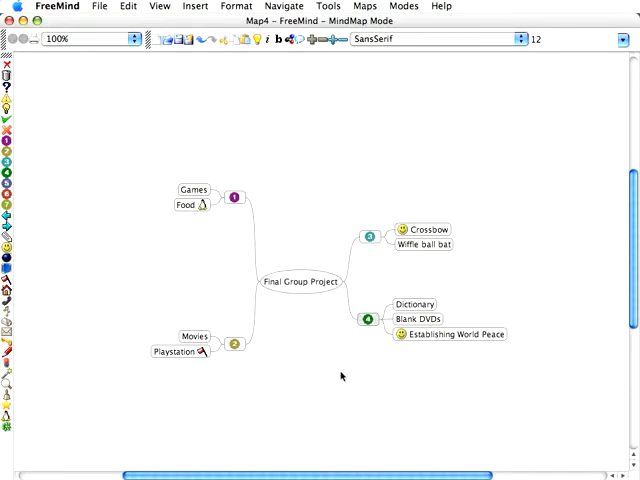
pyautogui.moveTo(360, 386)
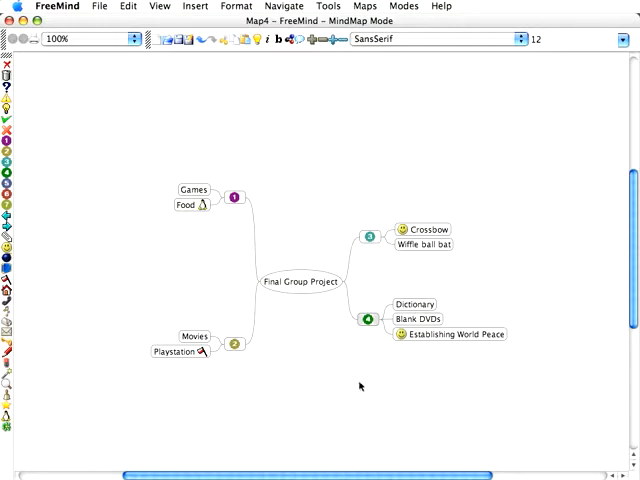
pyautogui.moveTo(390, 338)
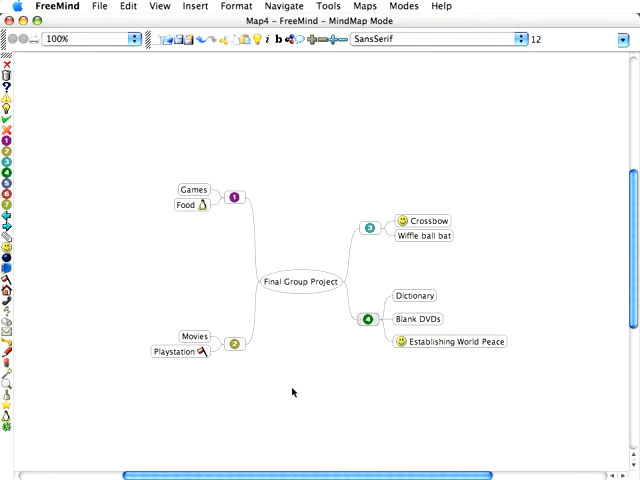
pyautogui.moveTo(400, 392)
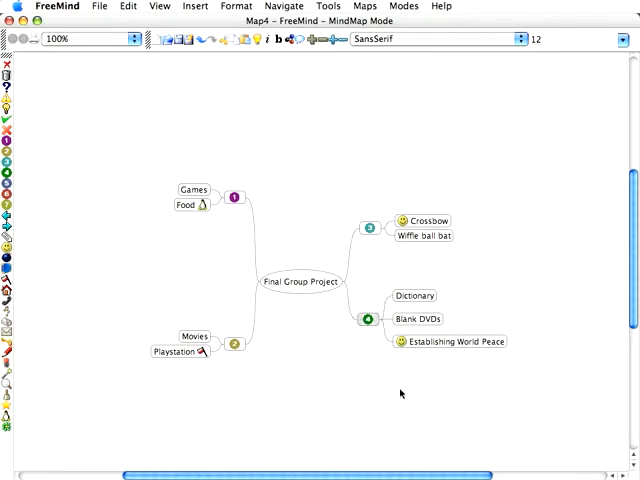
pyautogui.moveTo(420, 376)
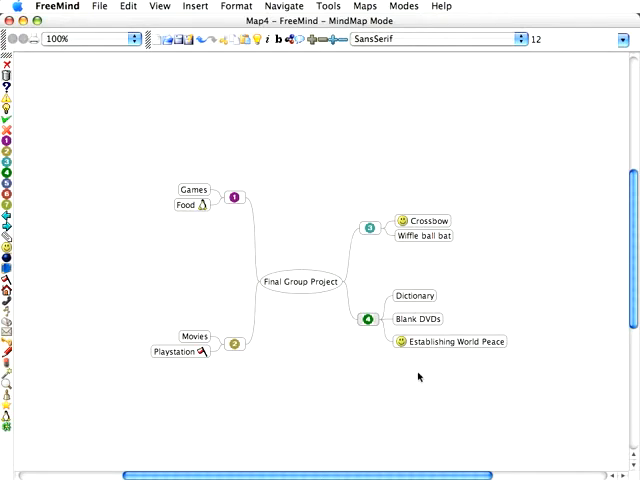
# Step: Move Establishing World Peace under Movies and reorder that branch above Games
pyautogui.click(448, 340)
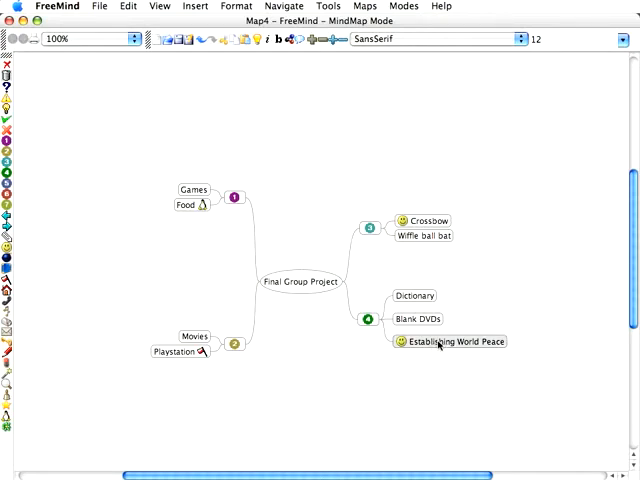
pyautogui.doubleClick(234, 344)
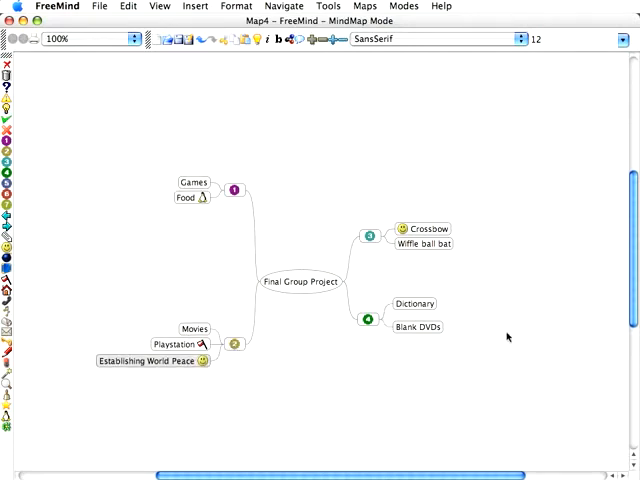
pyautogui.click(412, 304)
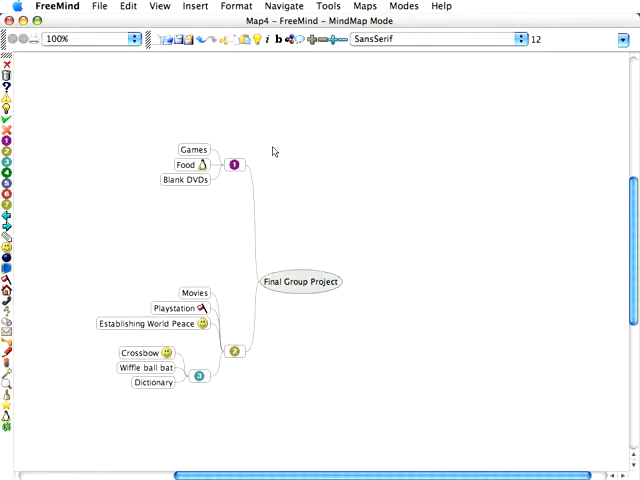
pyautogui.click(232, 352)
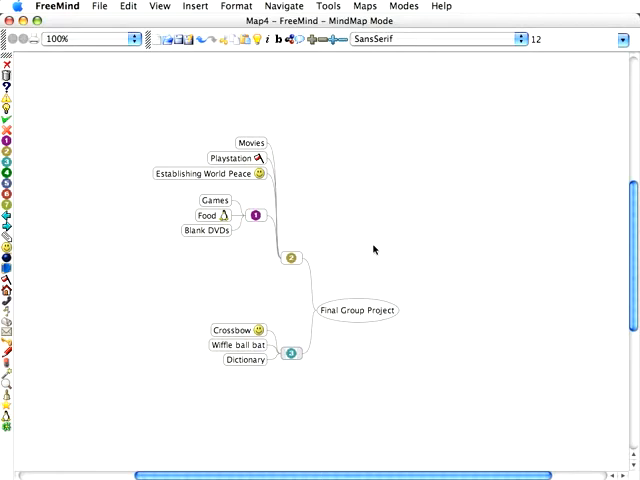
pyautogui.moveTo(468, 276)
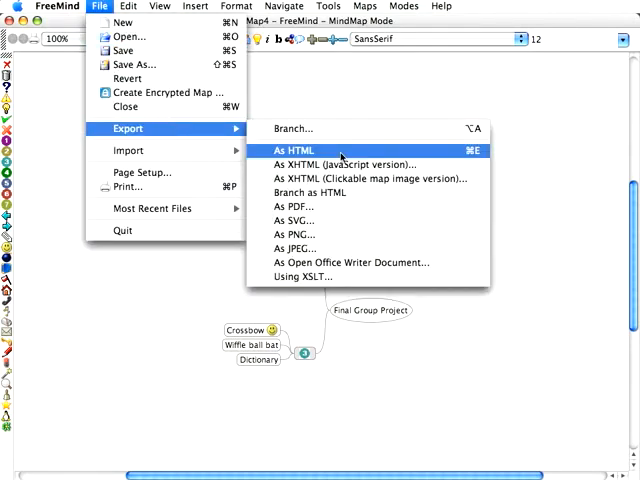
pyautogui.moveTo(122, 50)
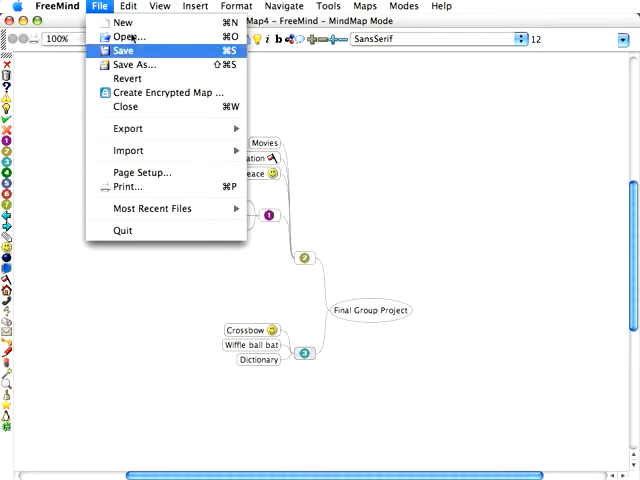
pyautogui.click(128, 128)
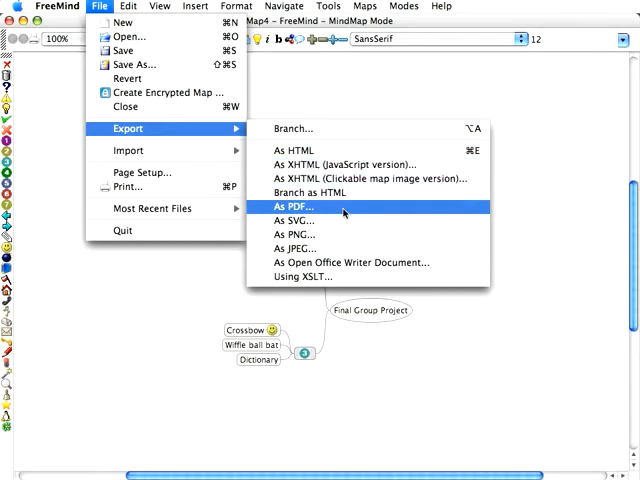
pyautogui.moveTo(296, 220)
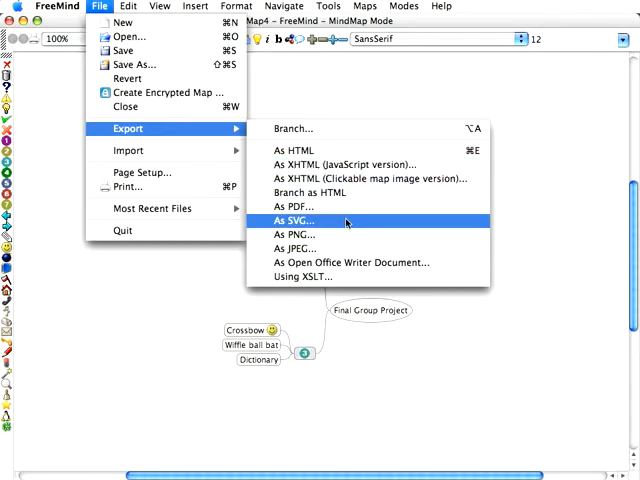
pyautogui.moveTo(290, 248)
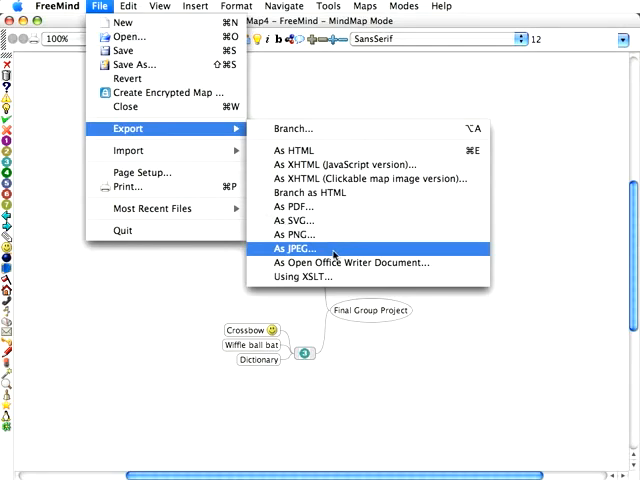
pyautogui.moveTo(296, 220)
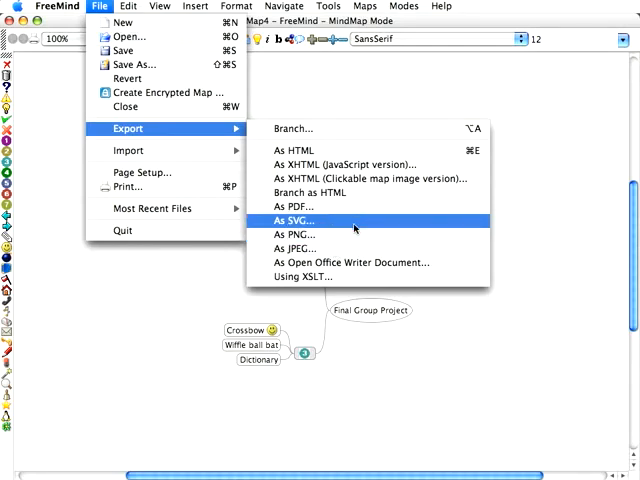
pyautogui.click(288, 220)
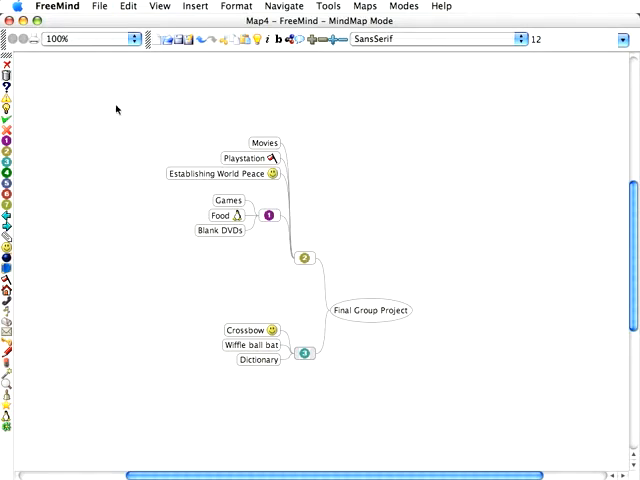
# Step: Save the mind map as sample.mm on the Desktop
pyautogui.click(100, 6)
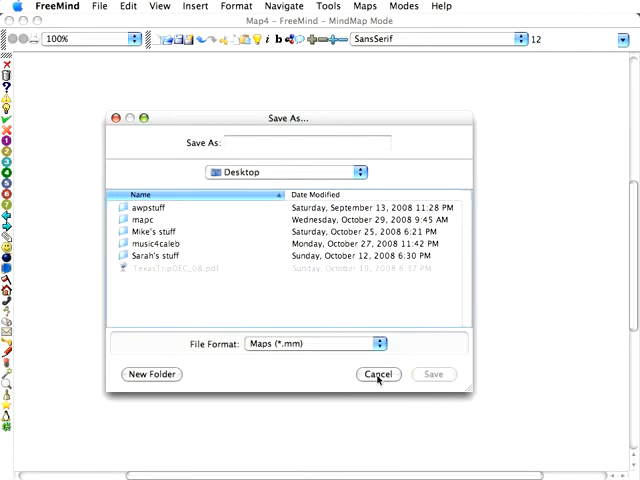
pyautogui.write('sam')
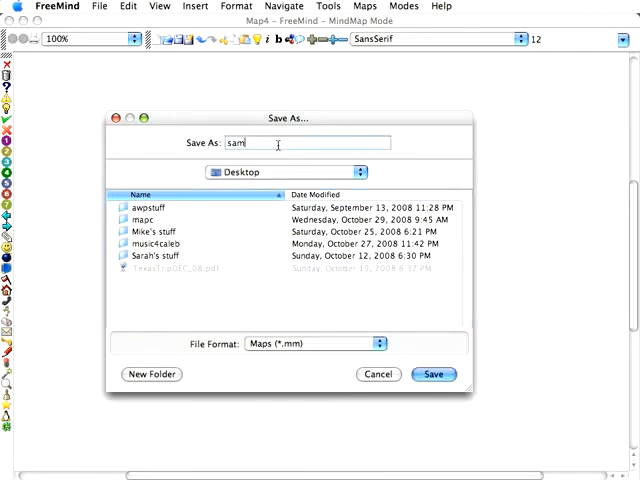
pyautogui.click(434, 374)
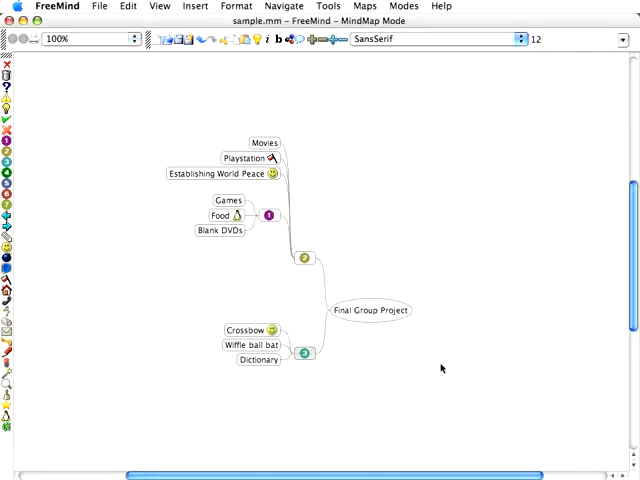
pyautogui.click(100, 6)
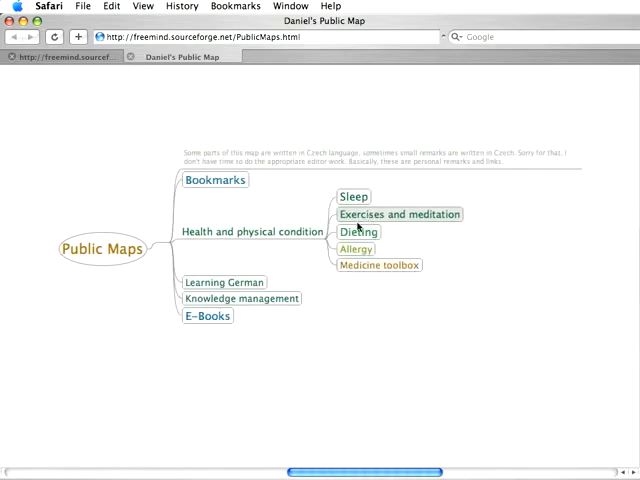
pyautogui.click(358, 232)
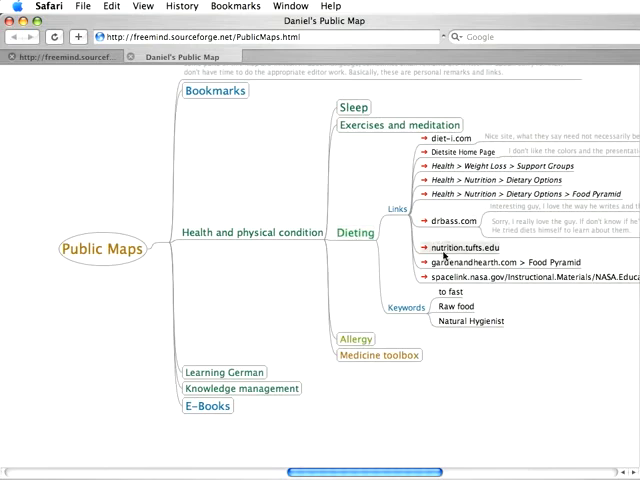
pyautogui.click(352, 232)
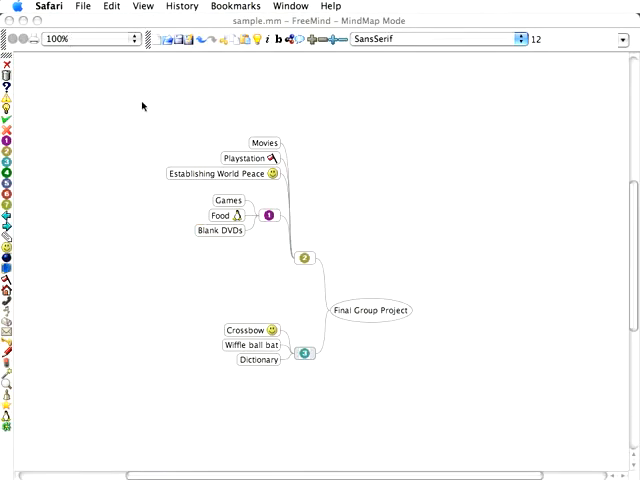
# Step: Export the mind map as sample.pdf on the Desktop
pyautogui.click(100, 6)
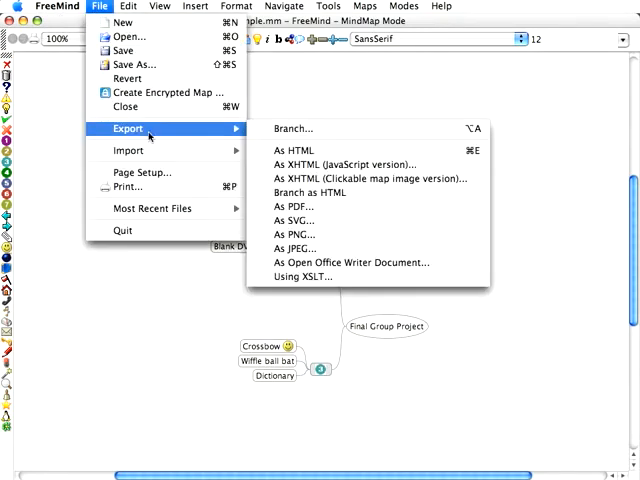
pyautogui.click(292, 206)
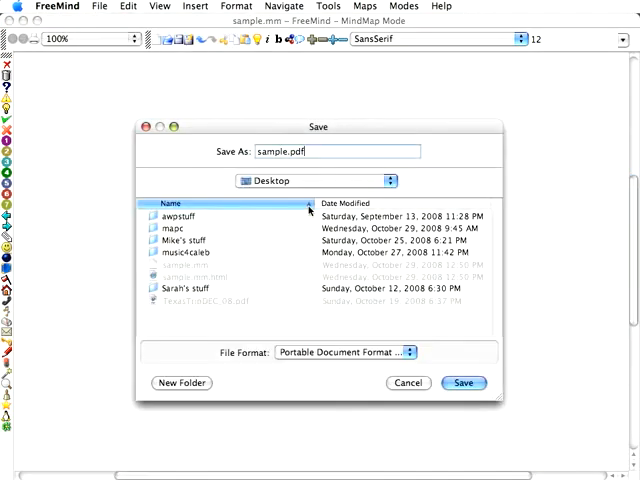
pyautogui.click(464, 384)
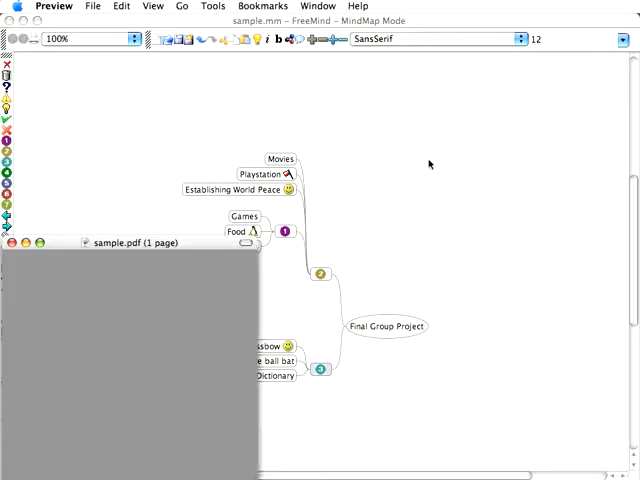
pyautogui.moveTo(136, 244); pyautogui.dragTo(156, 88)
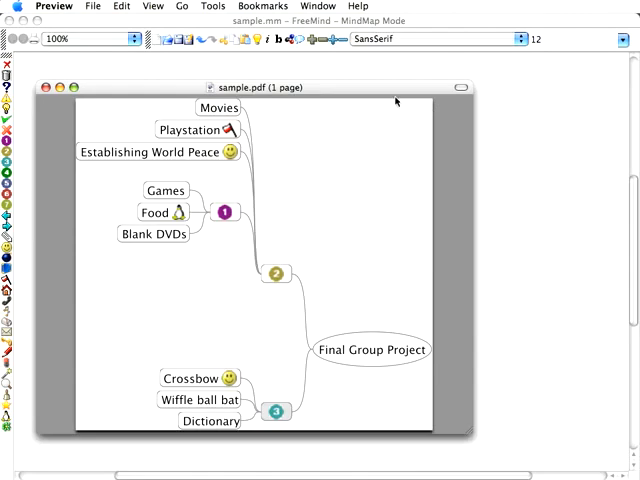
pyautogui.moveTo(84, 428)
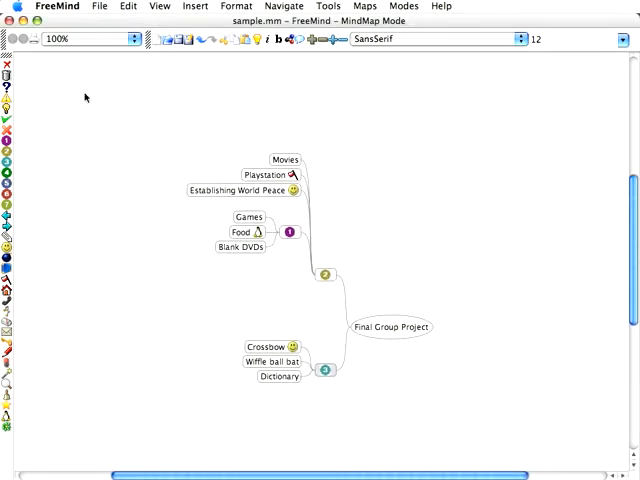
pyautogui.moveTo(370, 122)
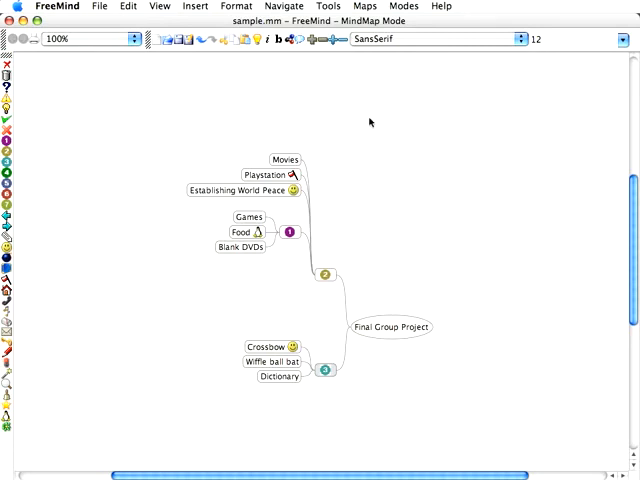
pyautogui.moveTo(296, 220)
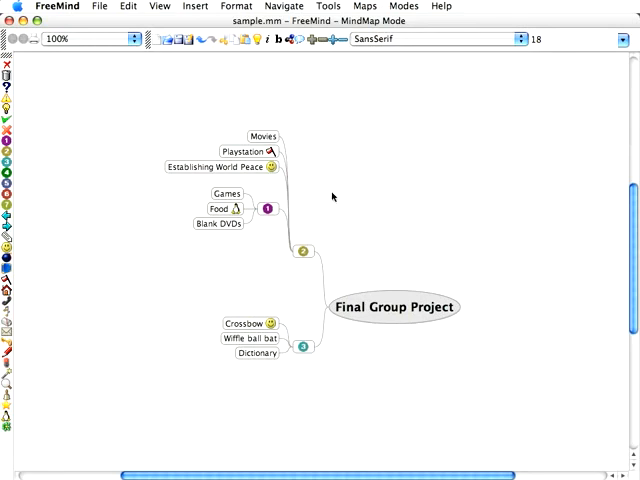
pyautogui.moveTo(358, 204)
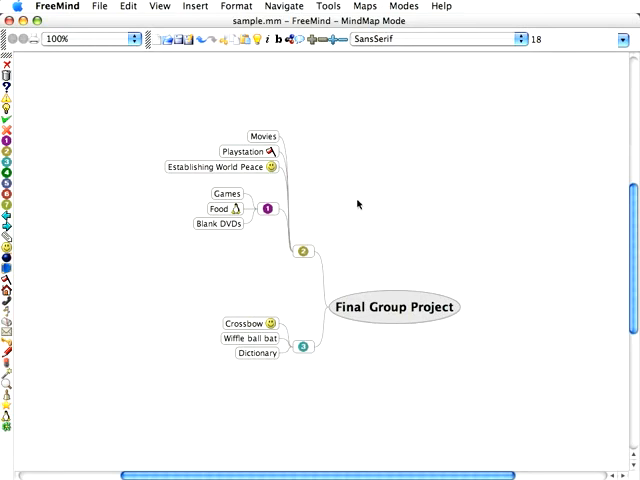
pyautogui.moveTo(464, 262)
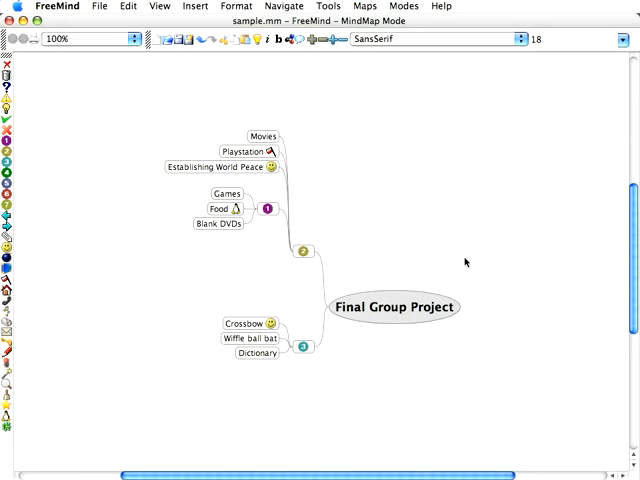